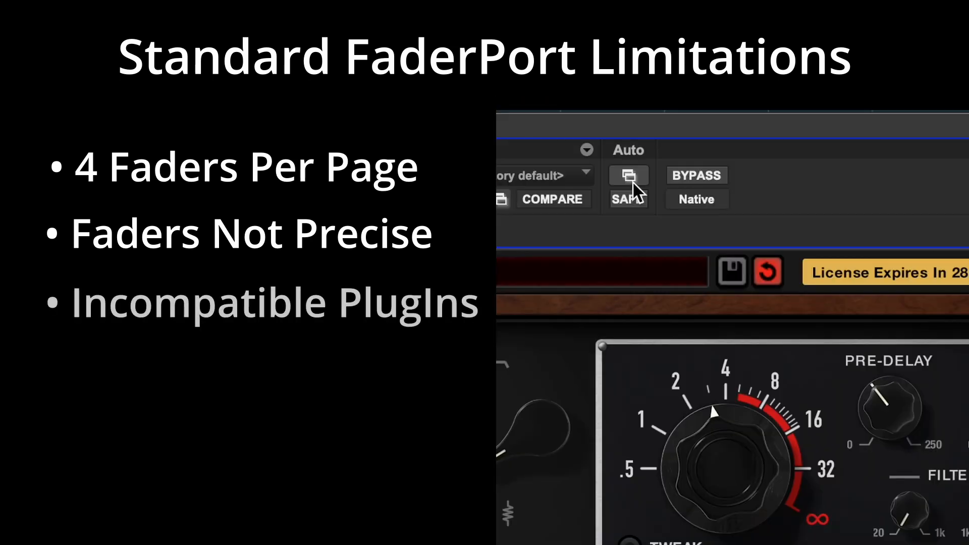
Step FaderPort plug-in control from ChnlStrp to AIR Flanger on insert F, mapping Rate, Depth and PreDelay.
{"action": "left_click", "coordinate": [628, 176]}
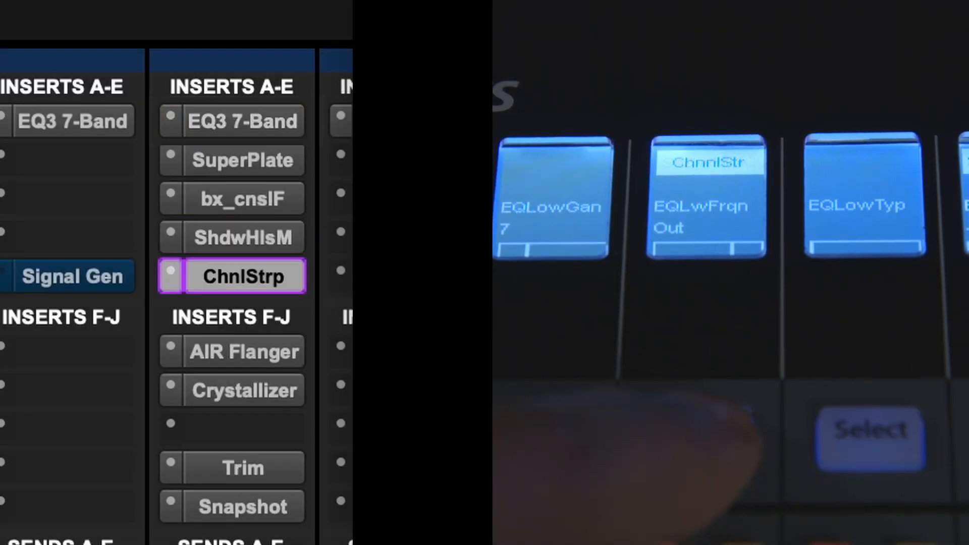
{"action": "left_click", "coordinate": [243, 351]}
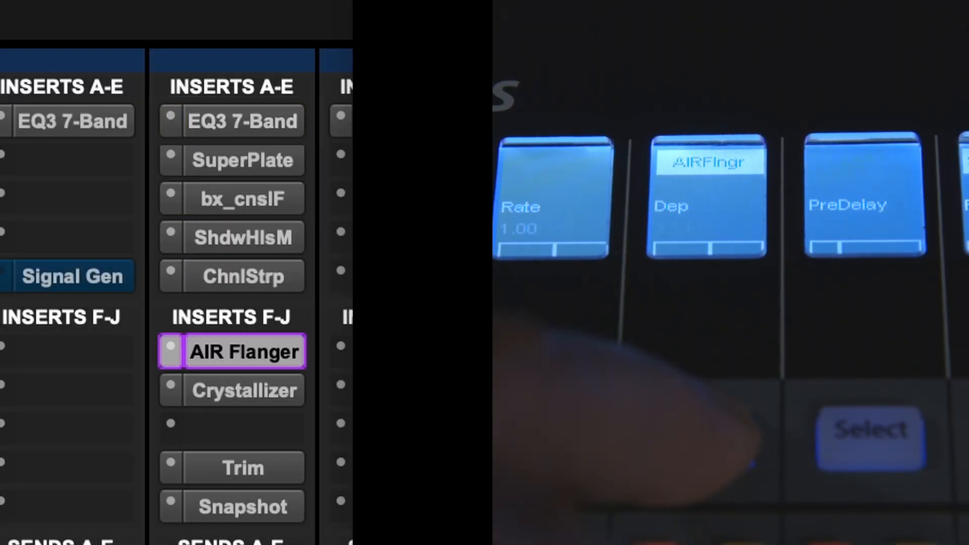